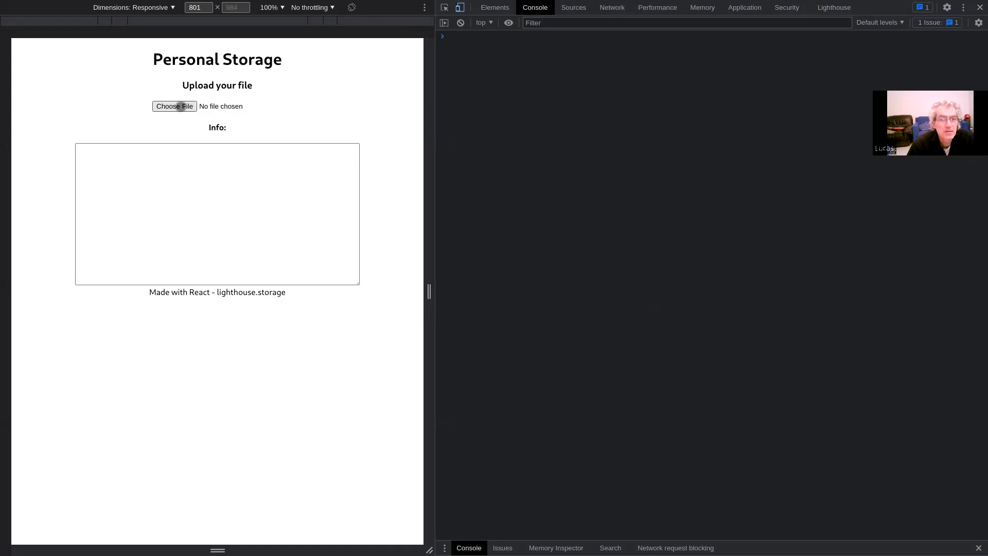
Select MuffinEggs.jpeg from the Open File dialog's Recent list as the upload file.
left_click(174, 106)
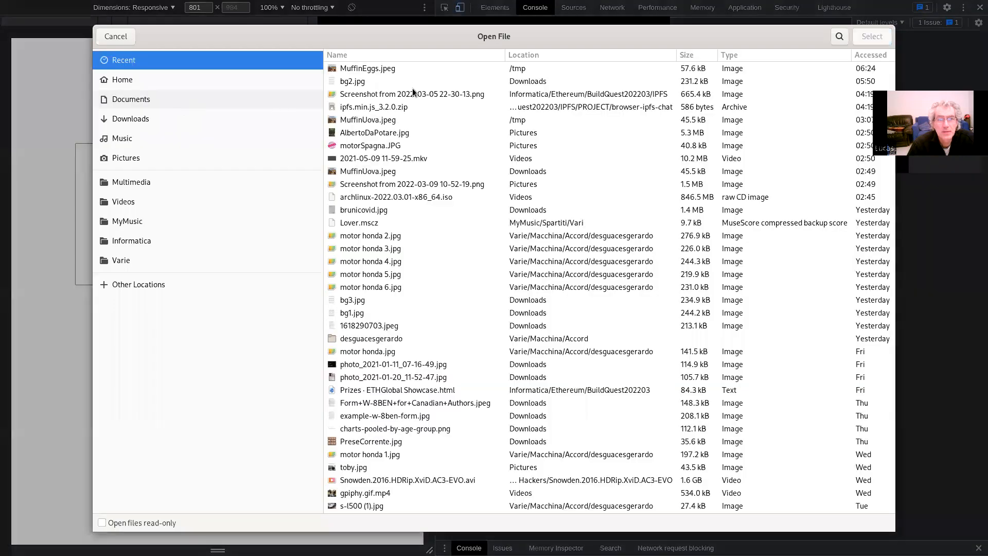
left_click(367, 67)
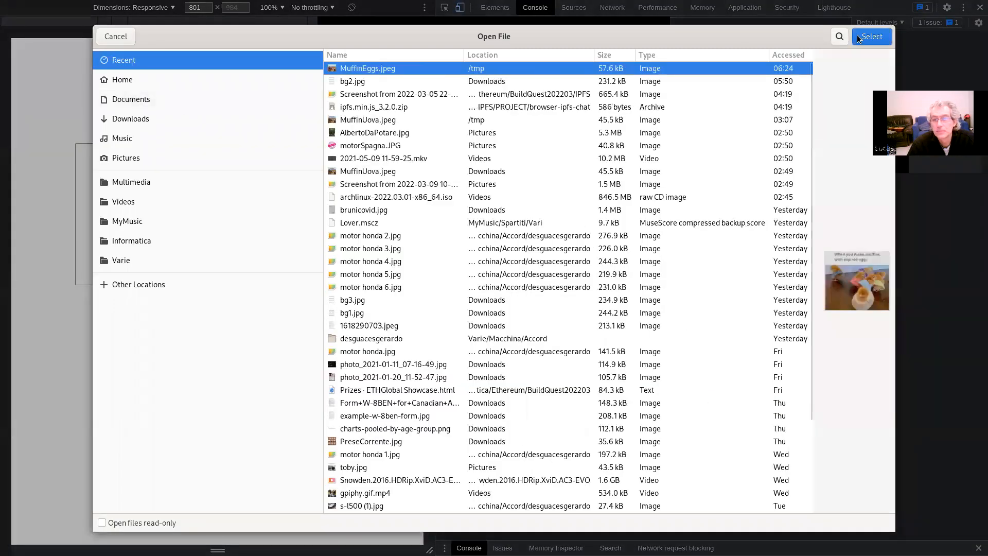
left_click(871, 36)
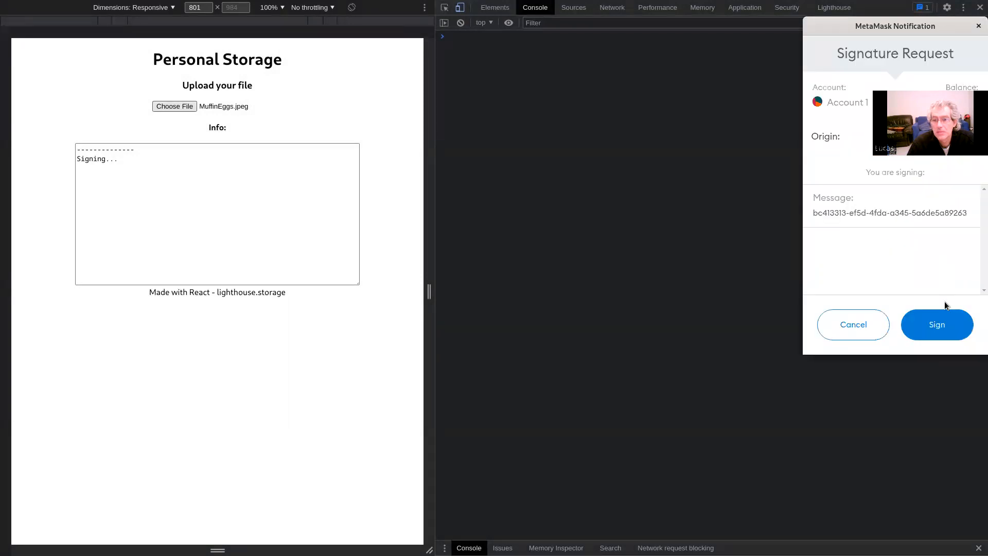
Sign the MetaMask signature request so MuffinEggs.jpeg deploys with its gateway URL.
left_click(936, 324)
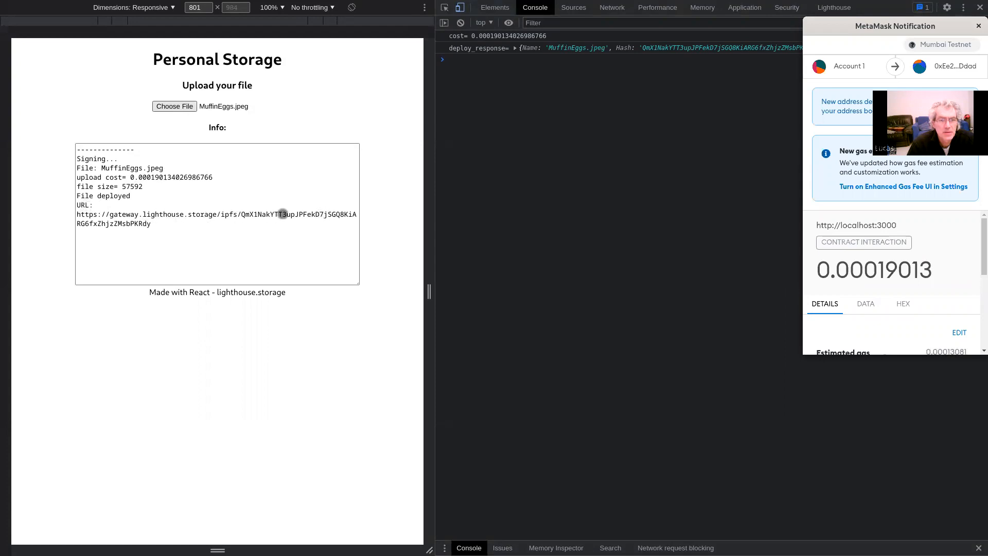
mouse_move(261, 206)
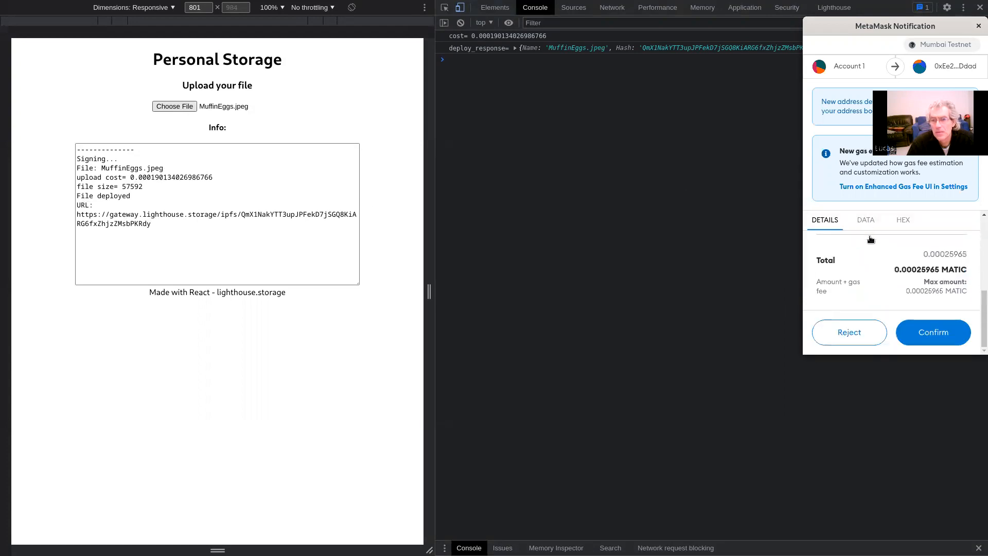
Confirm the 0.00032094 MATIC contract-interaction transaction so MuffinEggs.jpeg is pinned.
left_click(933, 332)
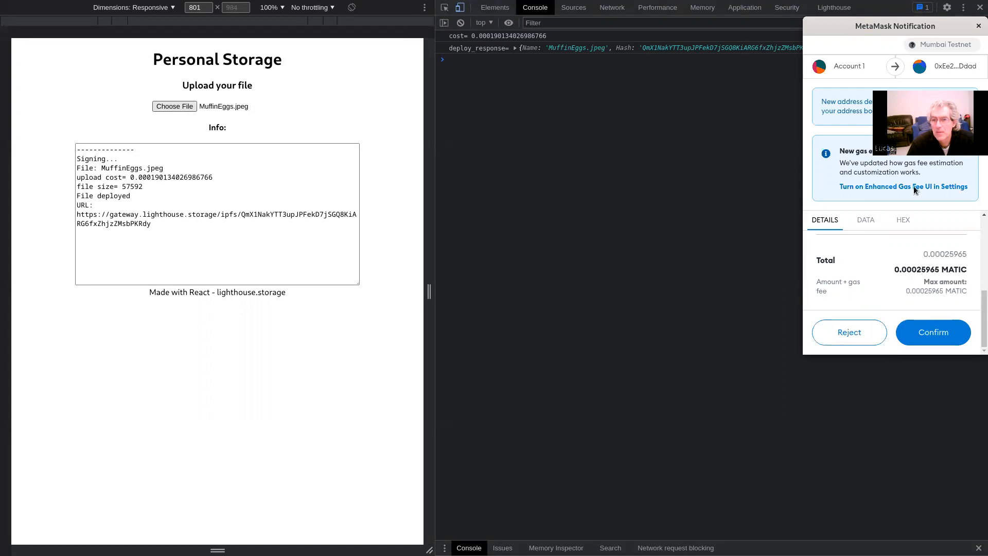
mouse_move(950, 205)
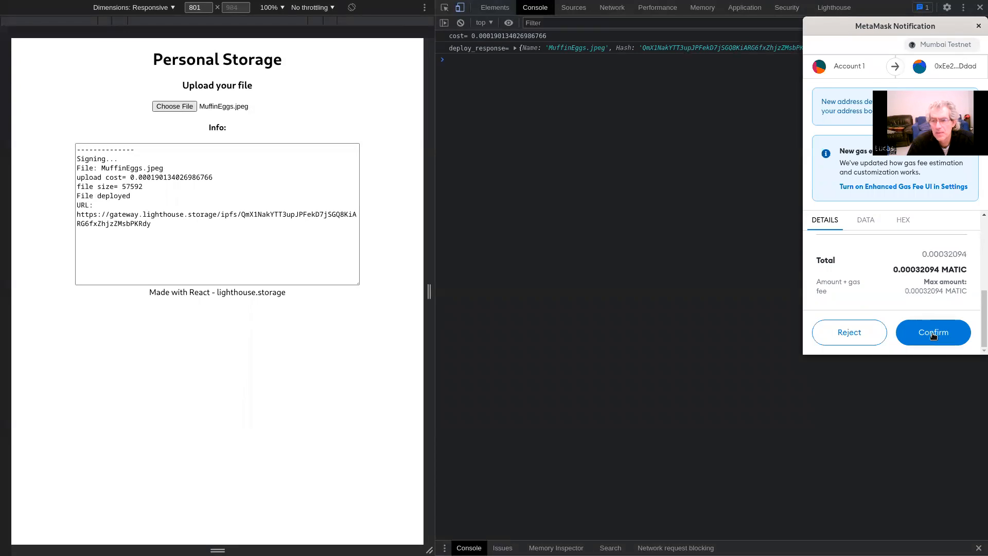
left_click(932, 332)
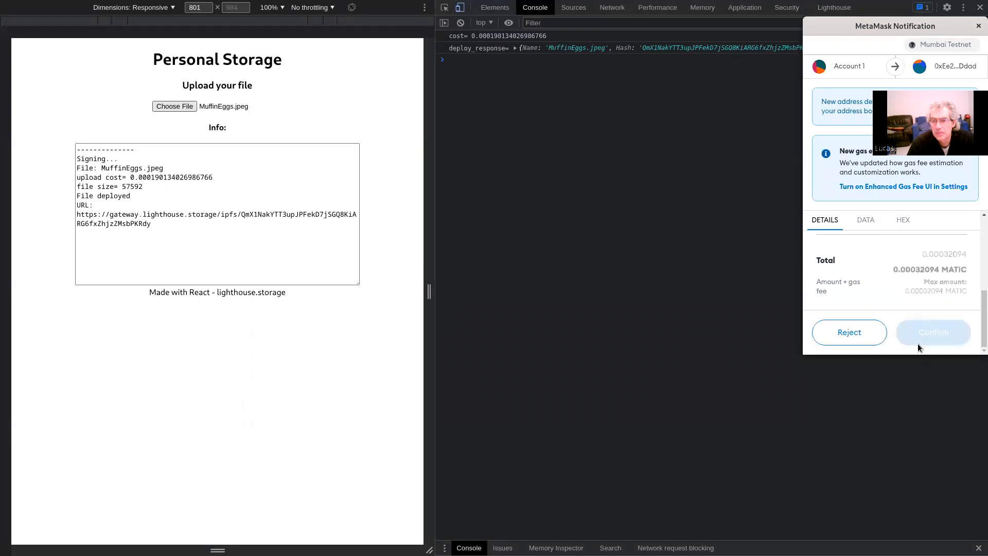
left_click(933, 333)
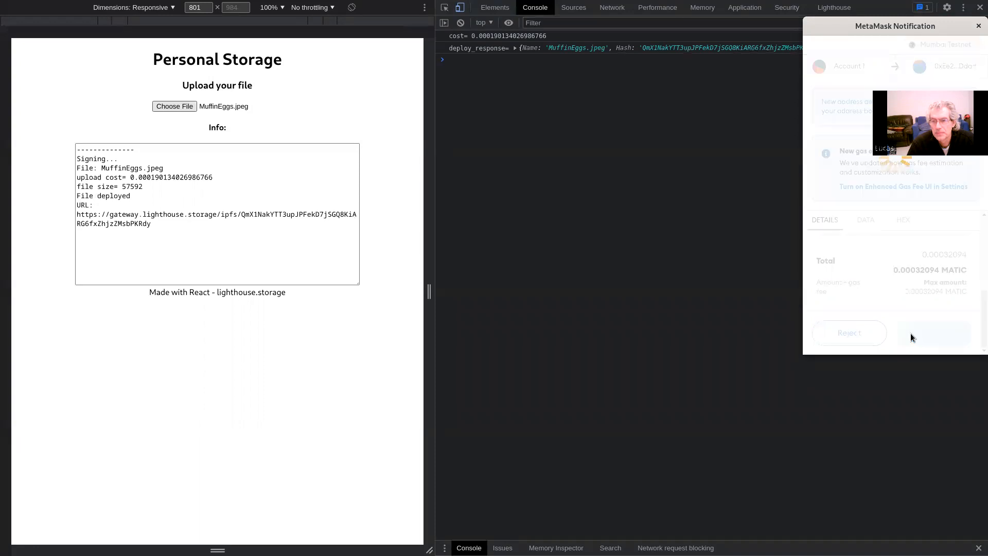
left_click(934, 332)
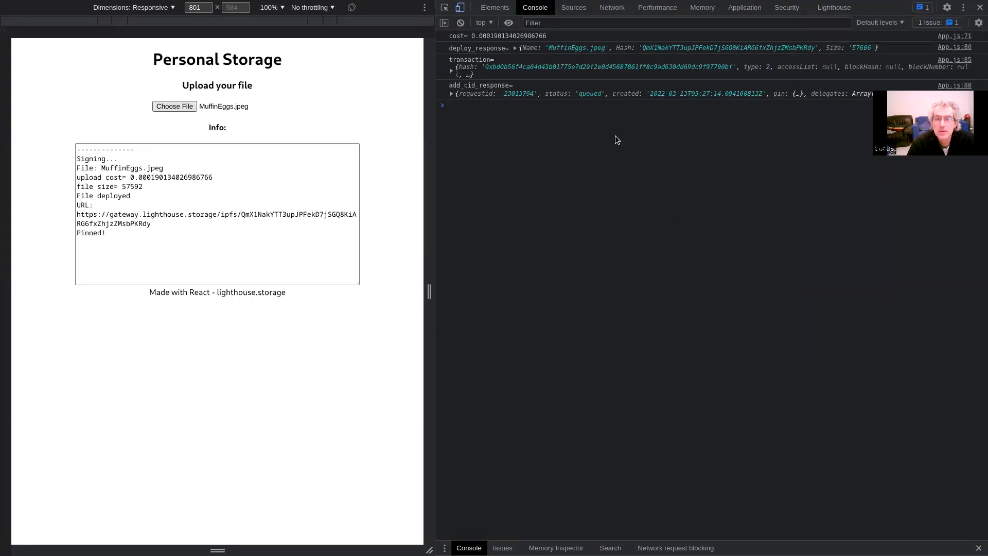
left_click(172, 226)
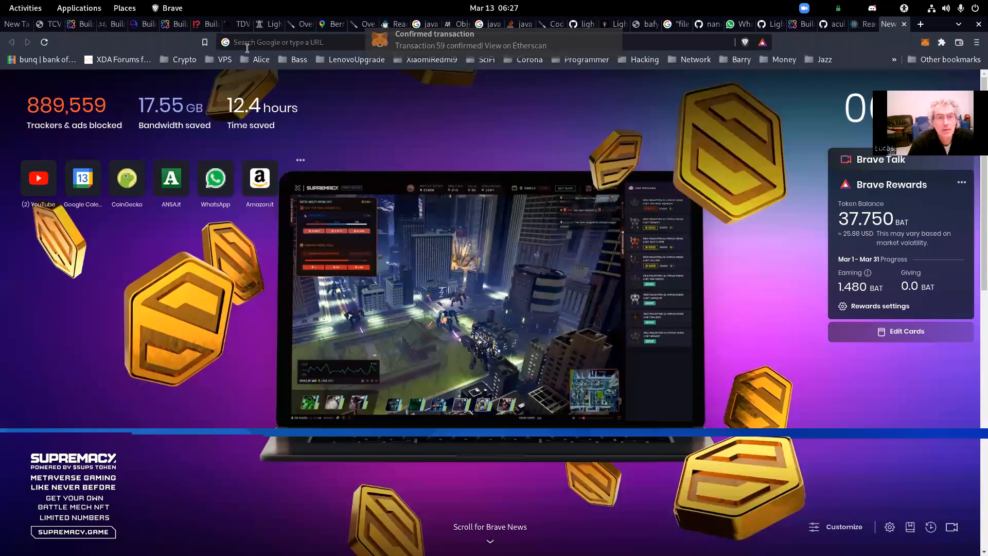
Load MuffinEggs.jpeg at its lighthouse.storage gateway URL and leave full-screen view.
left_click(290, 42)
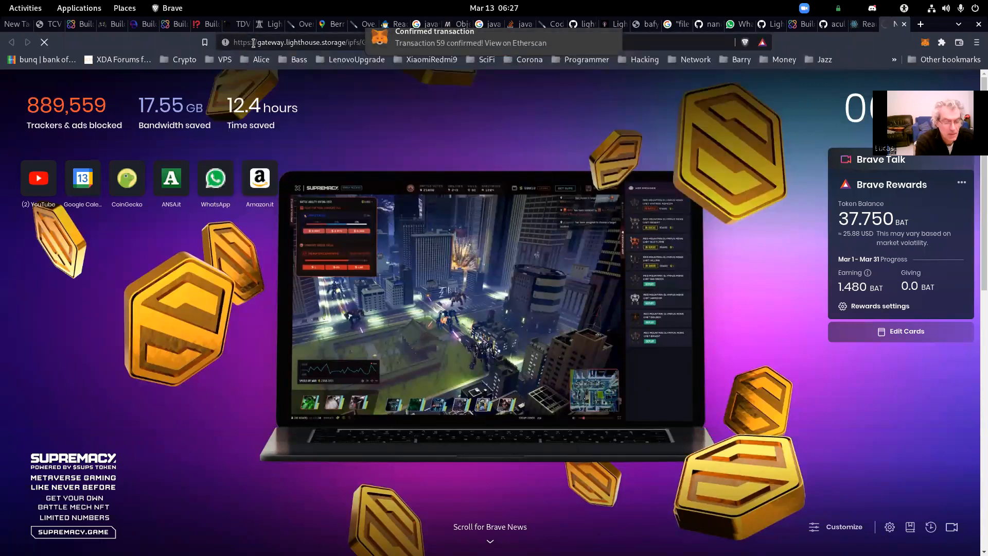
key("F11")
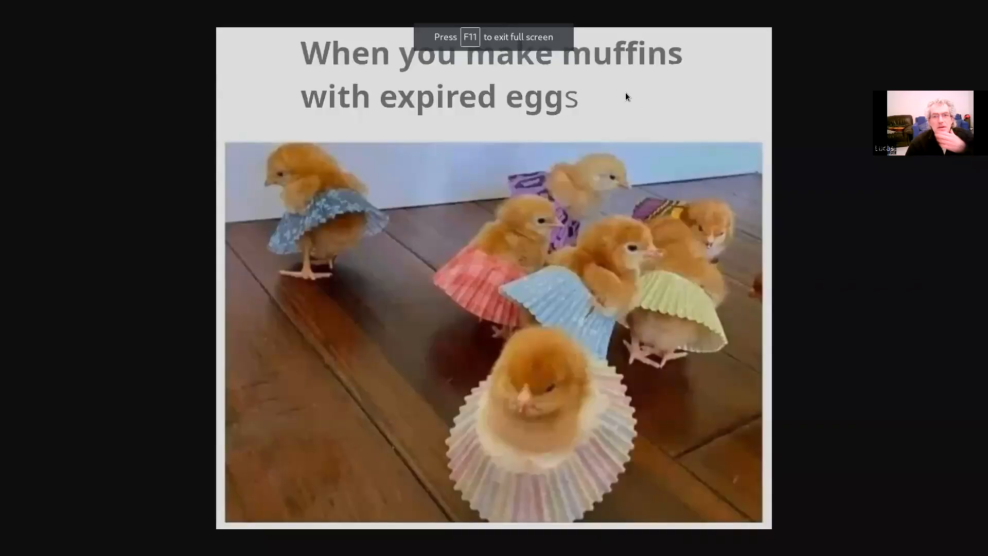
key("f11")
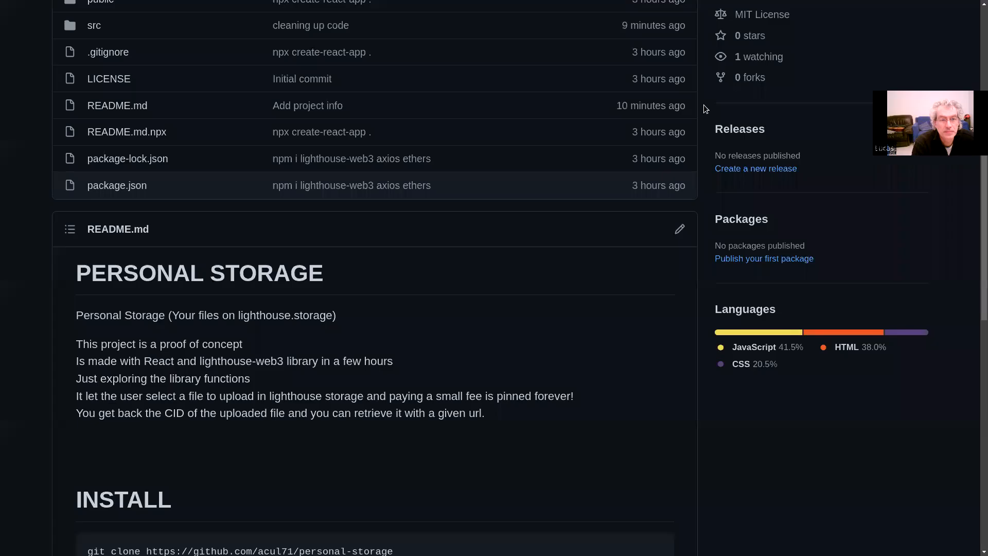
mouse_move(372, 280)
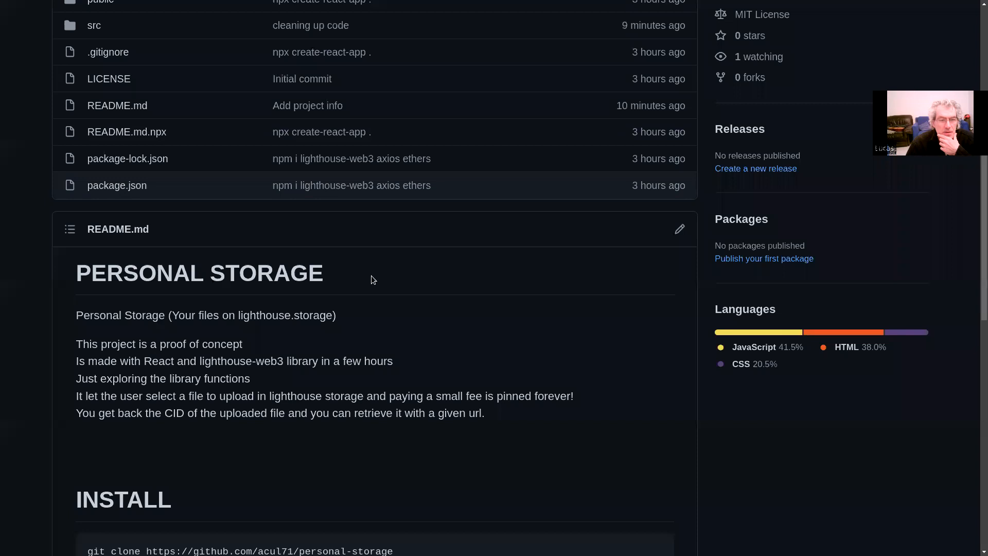
Scroll the personal-storage README to its INSTALL and TODO sections, then close the browser.
scroll("down", 3)
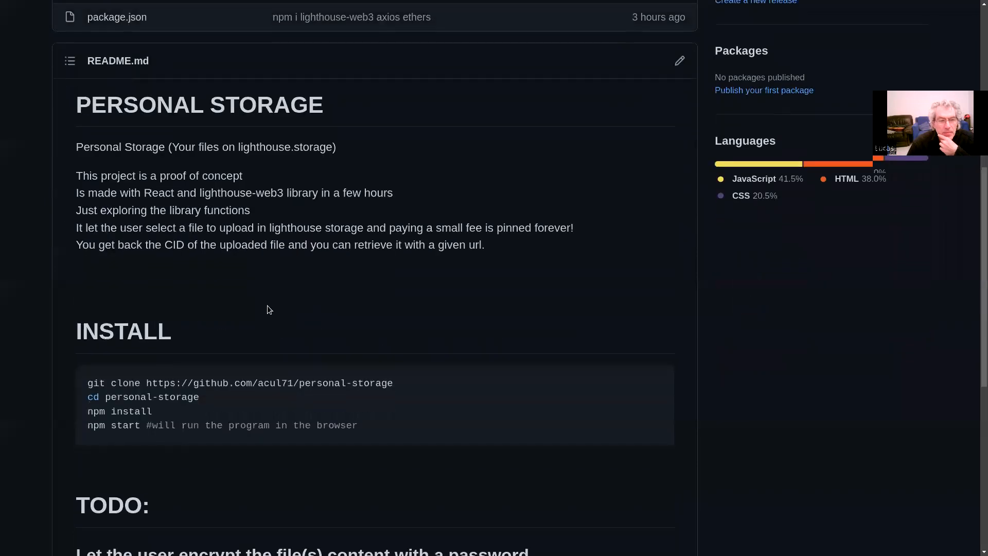
scroll("down", 3)
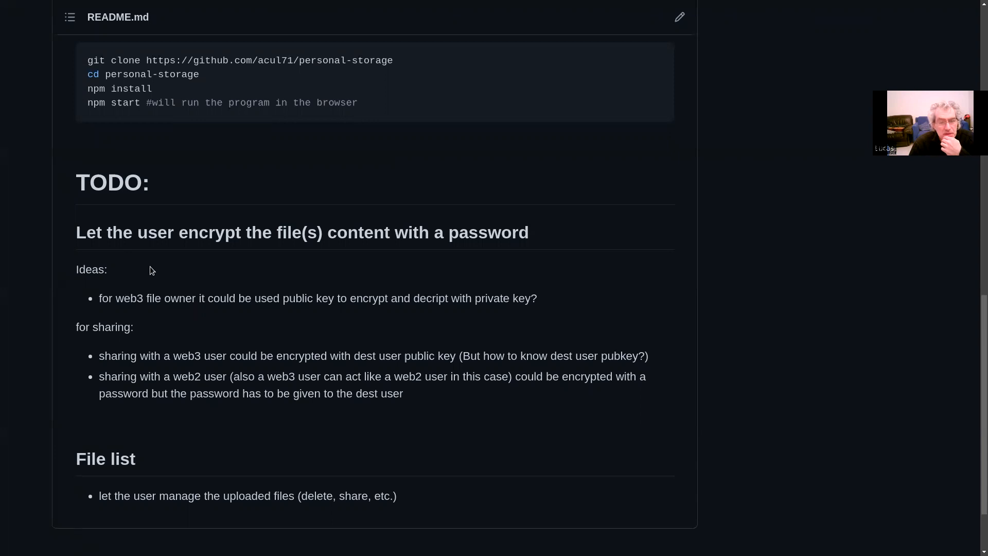
mouse_move(97, 313)
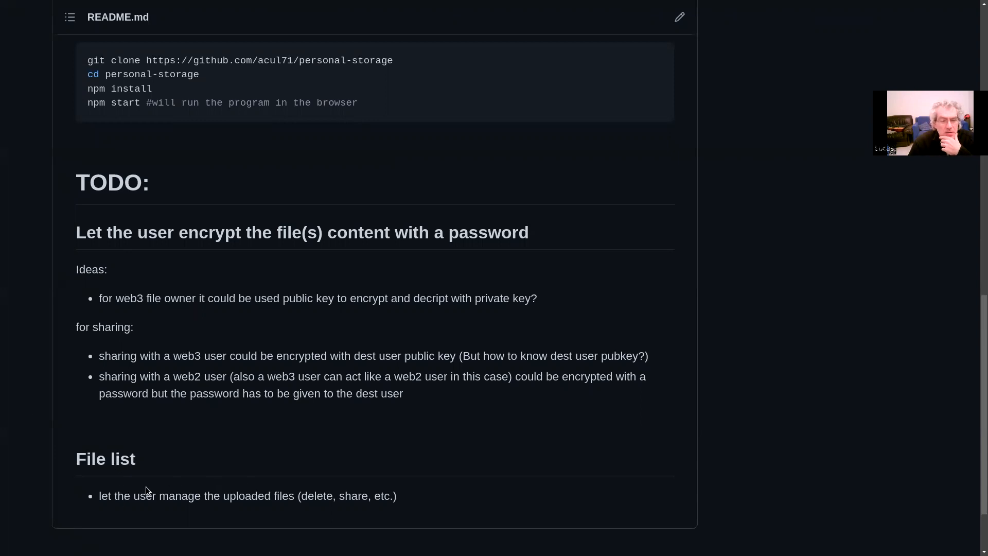
mouse_move(308, 494)
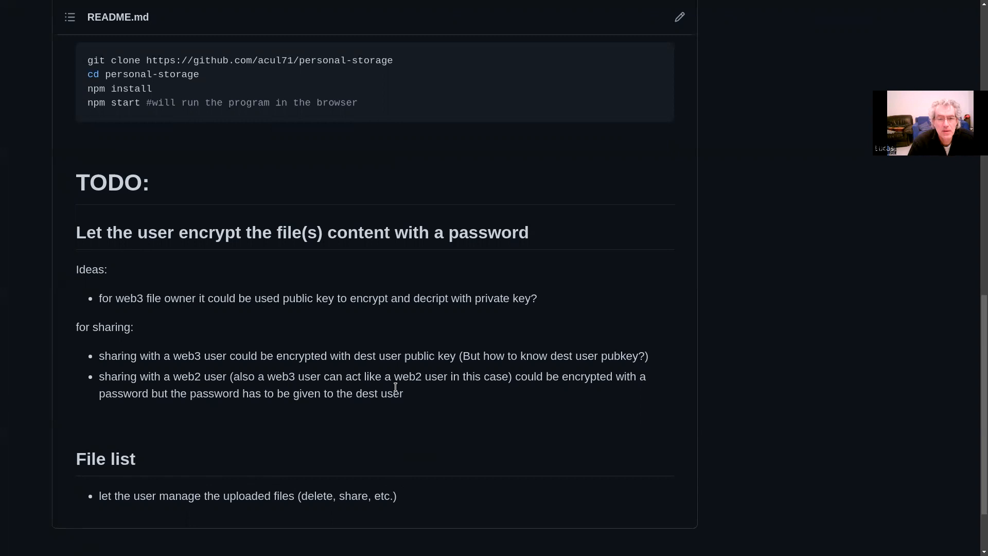
key("alt+Tab")
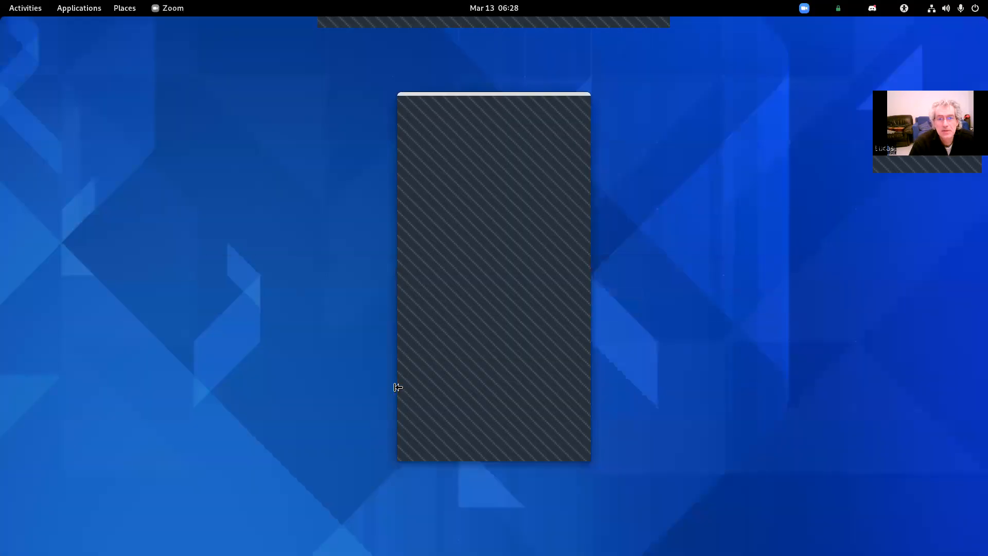
mouse_move(570, 25)
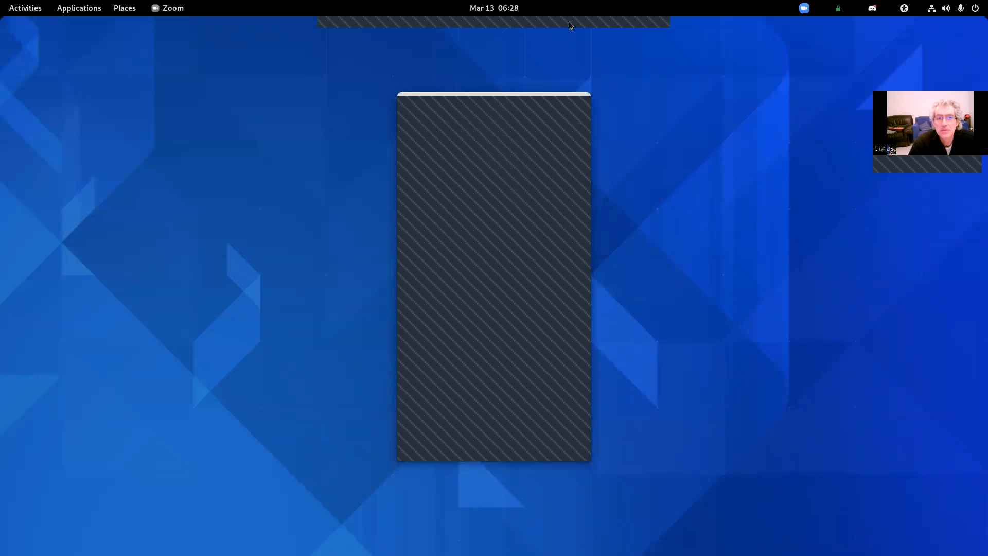